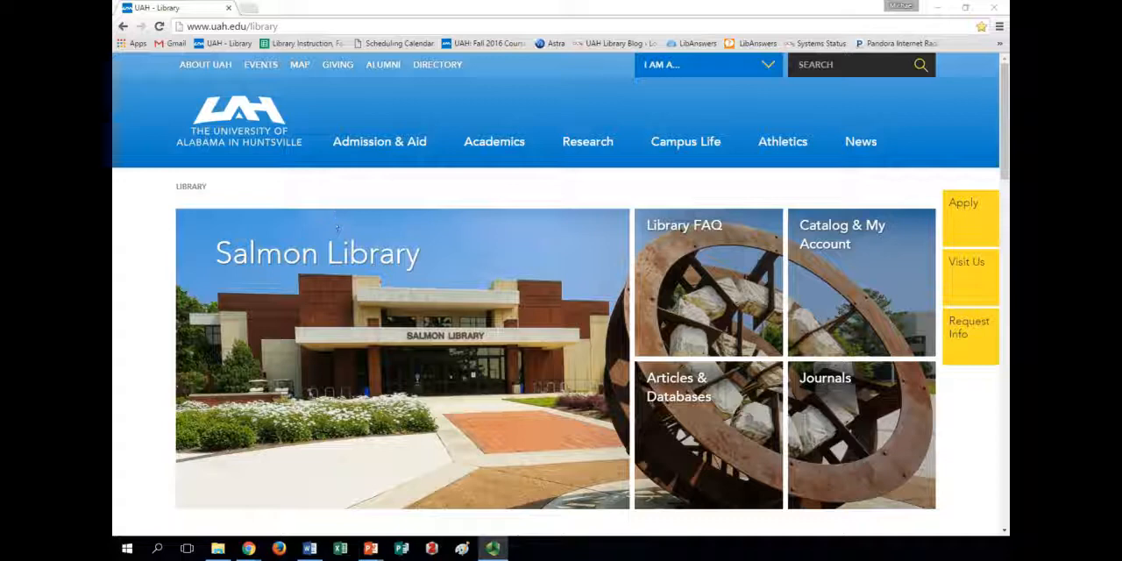
pyautogui.moveTo(320, 198)
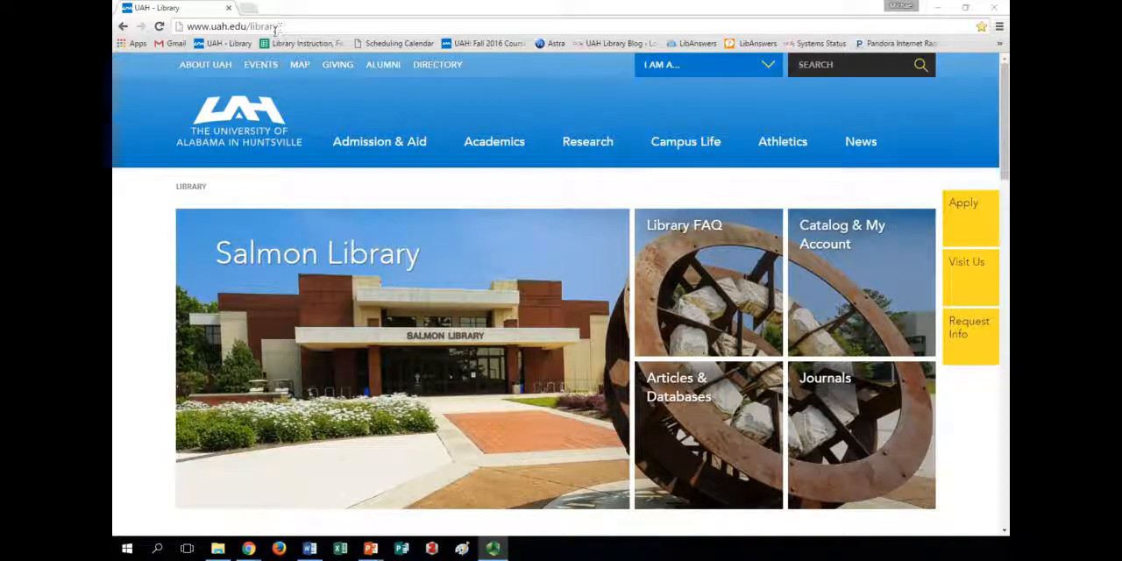
pyautogui.moveTo(664, 310)
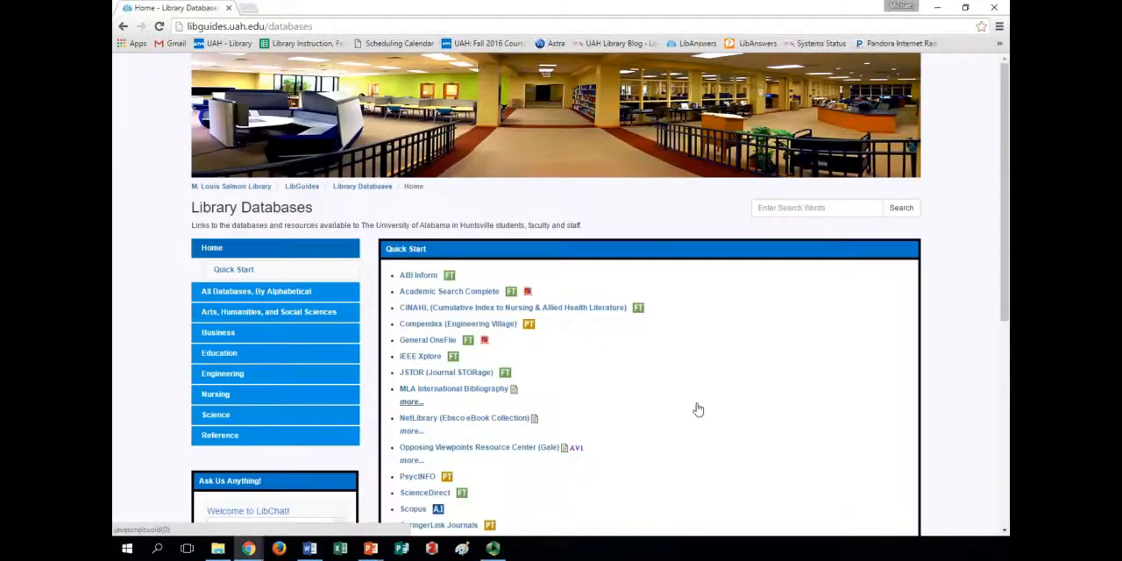
# Step: Pick PubMed (Medline) from the library's Nursing databases list
pyautogui.click(215, 393)
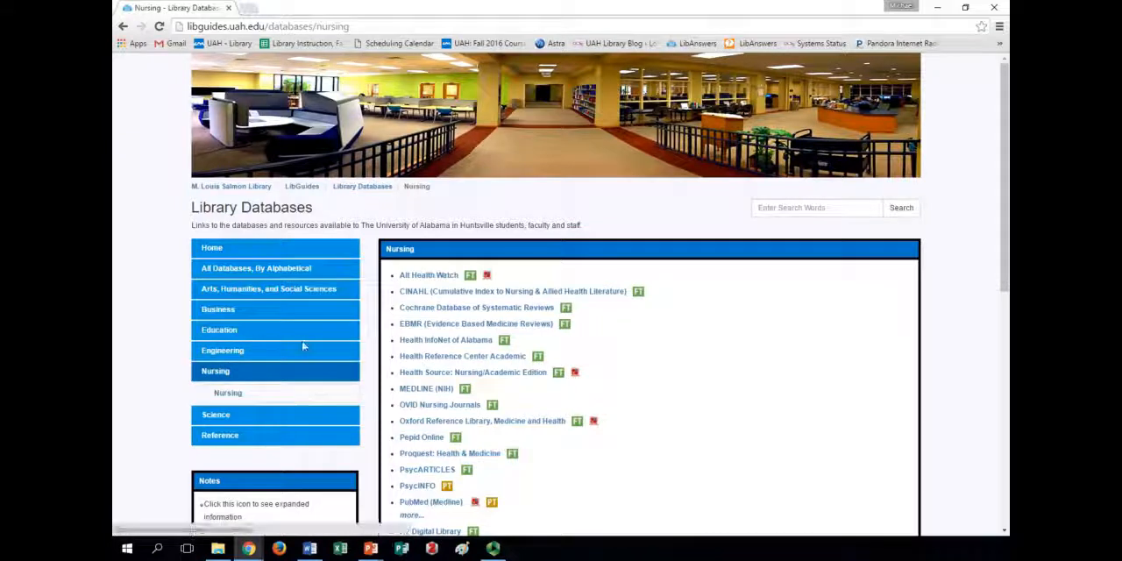
pyautogui.scroll(-3)
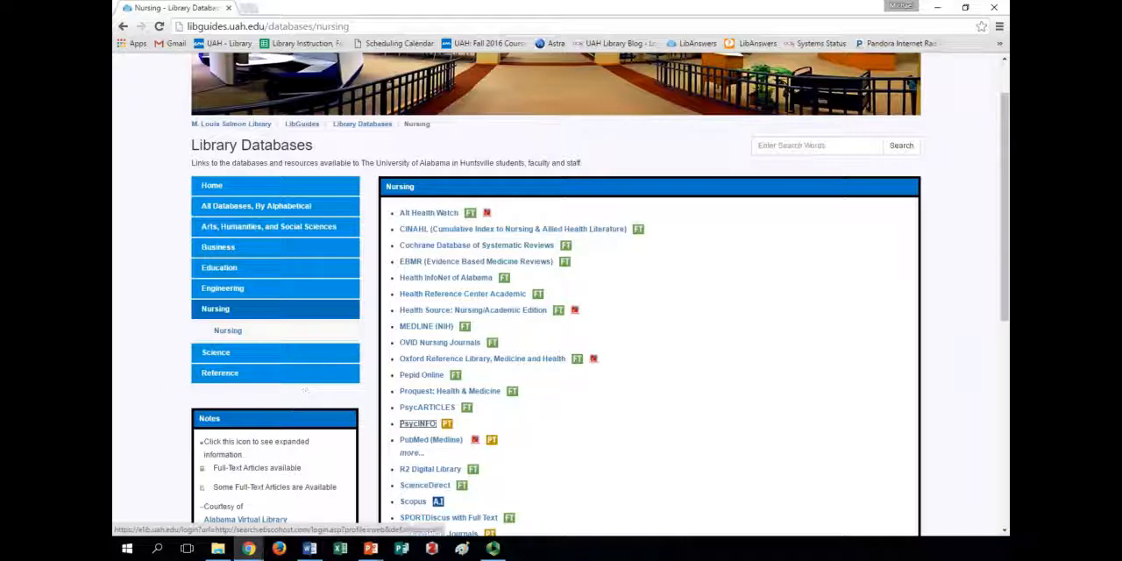
pyautogui.click(430, 439)
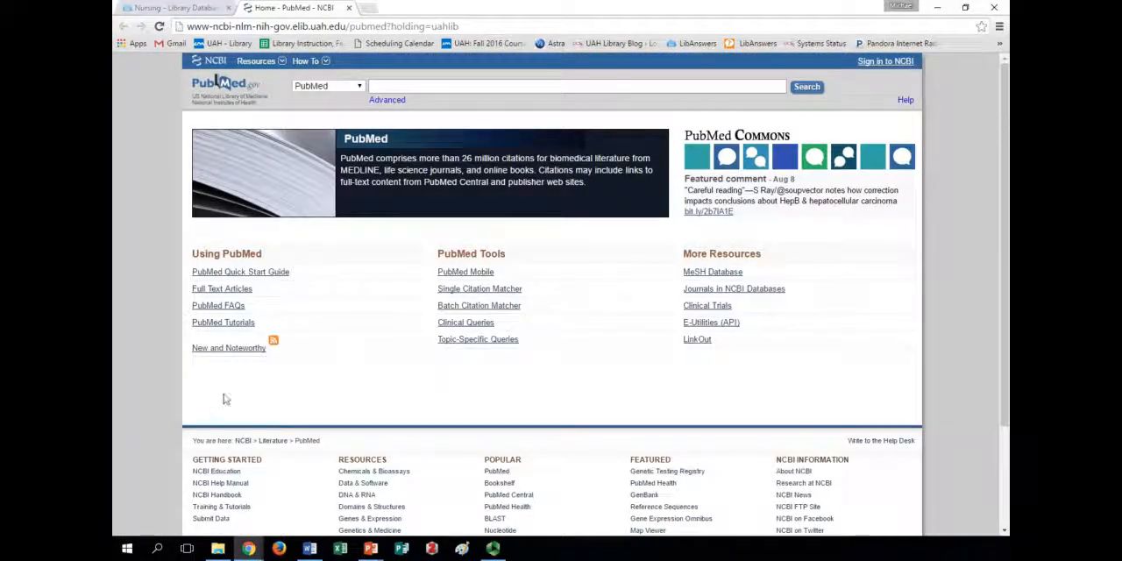
pyautogui.moveTo(455, 293)
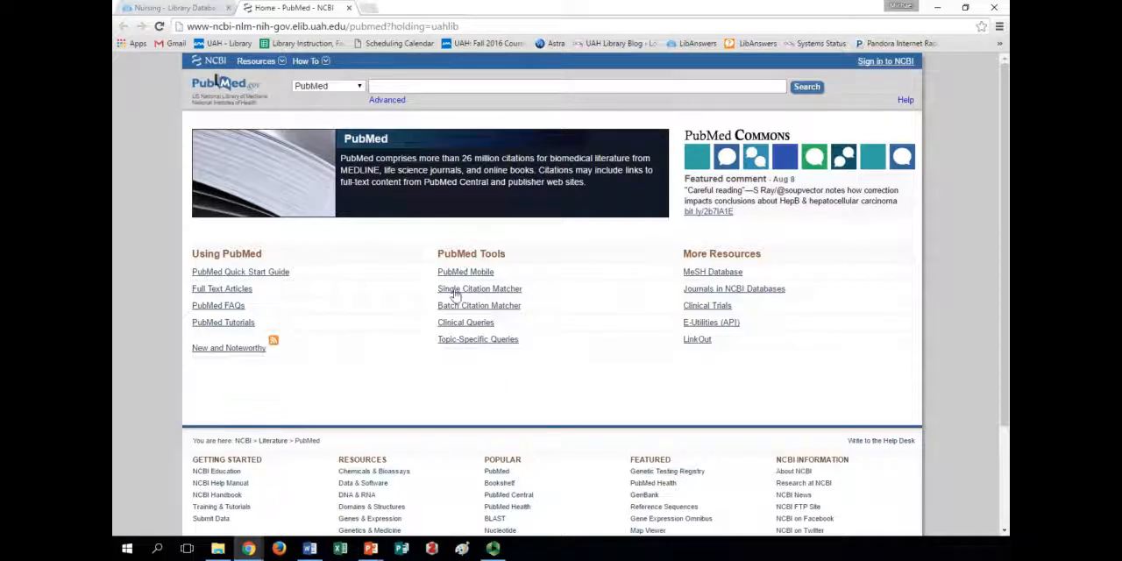
pyautogui.moveTo(384, 223)
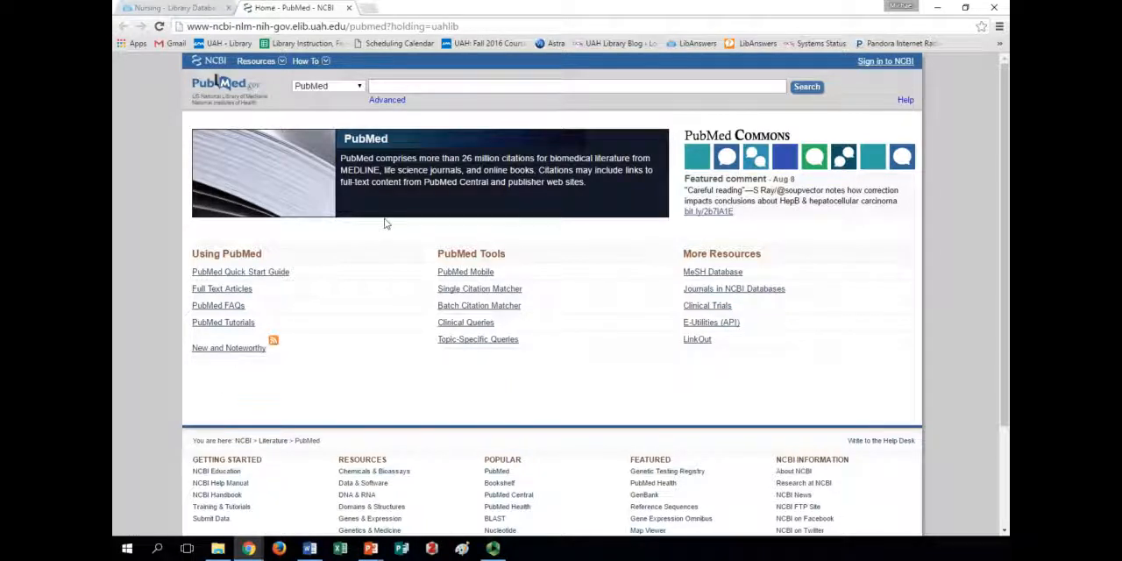
# Step: Search PubMed for "chemical peeling" and browse the 545 results
pyautogui.click(576, 85)
pyautogui.write('chemical peeling')
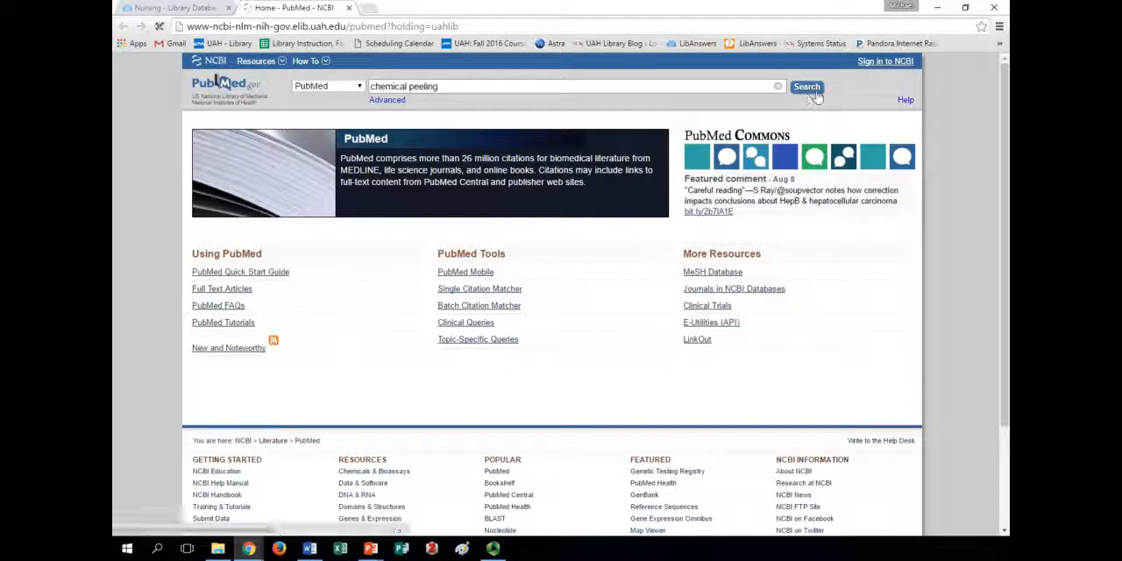
pyautogui.click(805, 86)
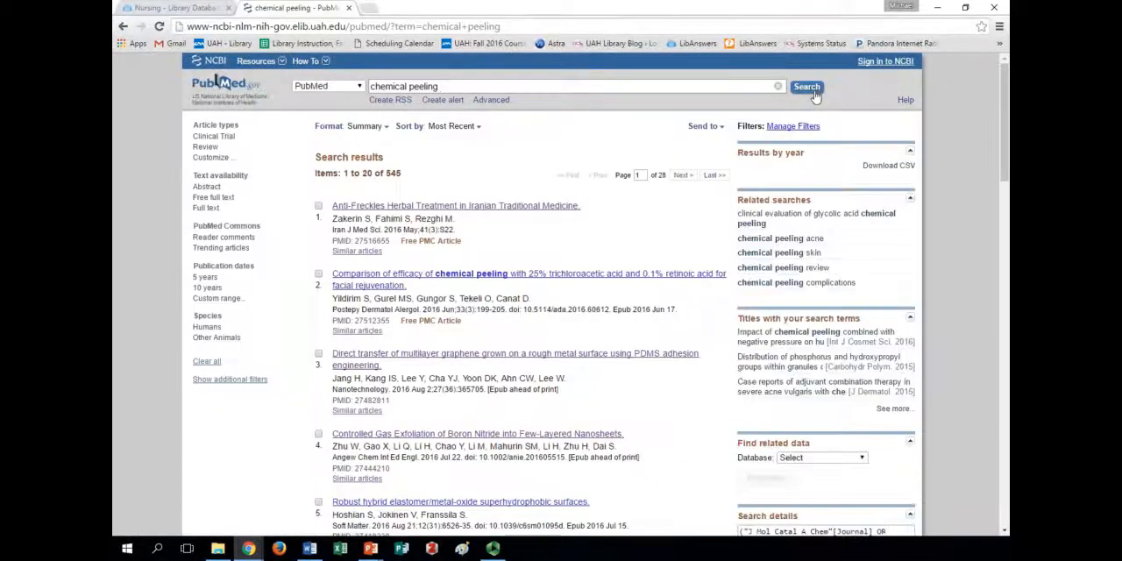
pyautogui.moveTo(714, 147)
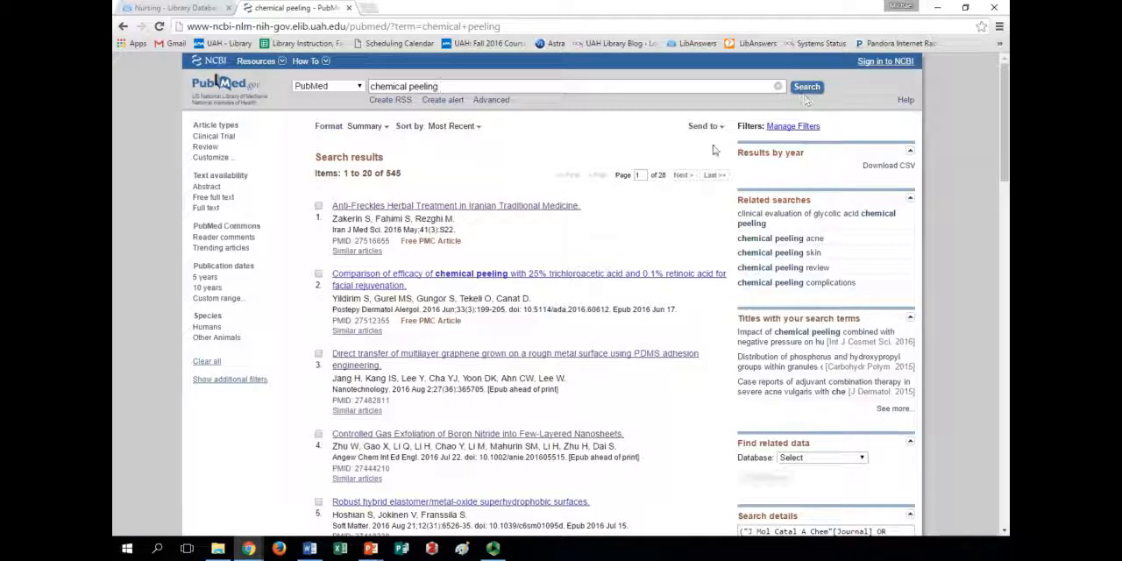
pyautogui.moveTo(610, 204)
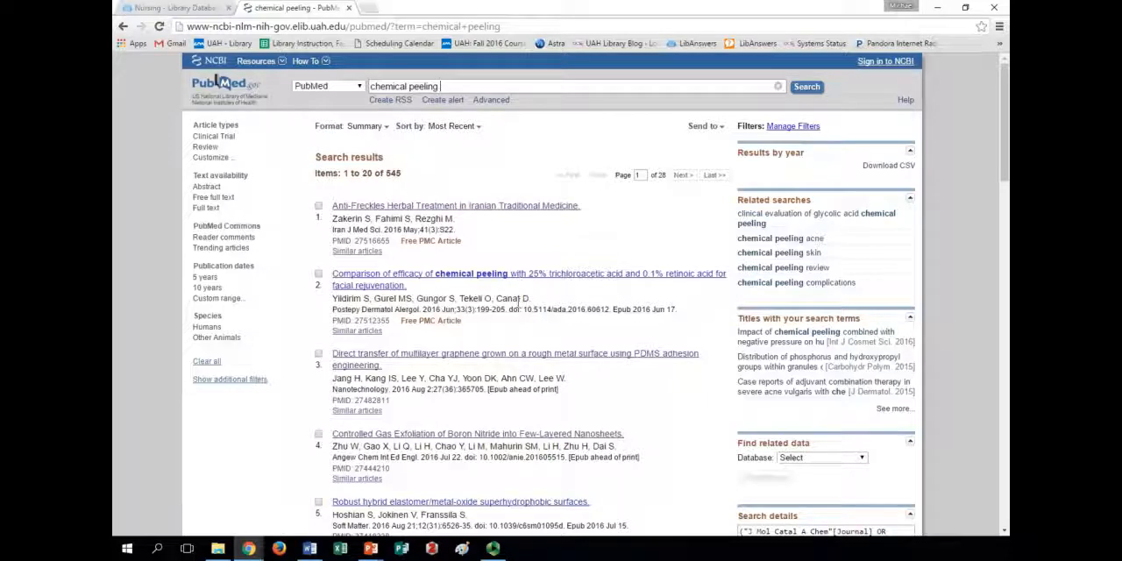
pyautogui.scroll(-3)
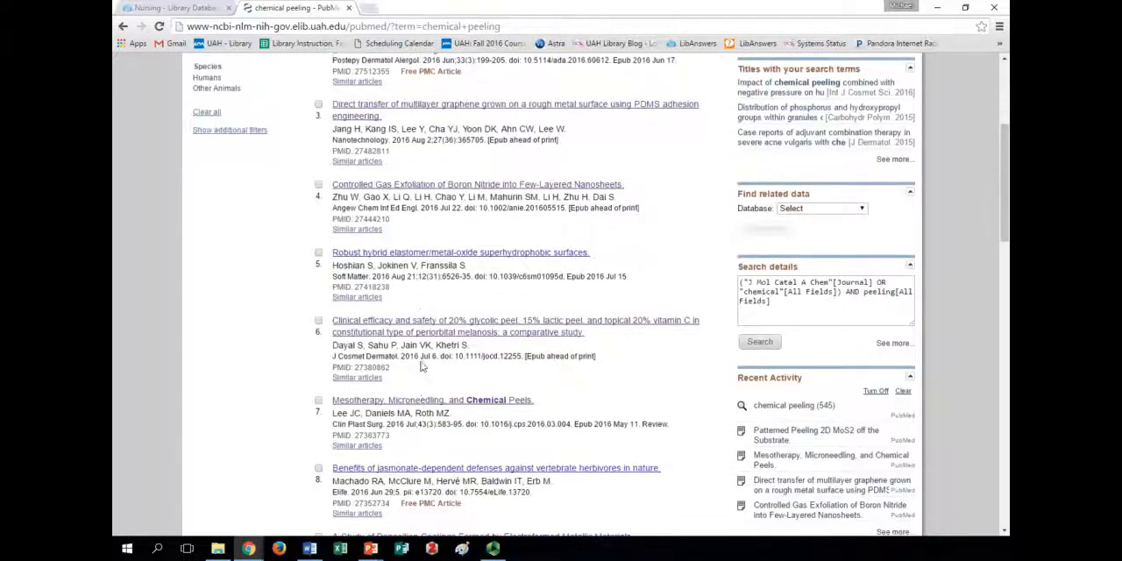
# Step: Open result 7, "Mesotherapy, Microneedling, and Chemical Peels", and view its full-text links
pyautogui.click(432, 399)
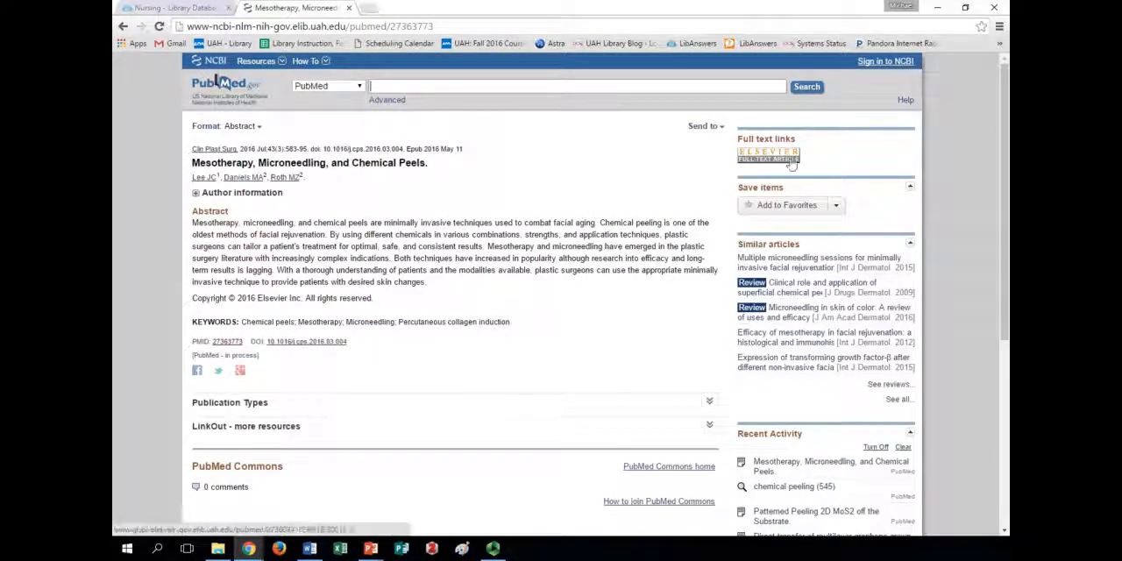
pyautogui.moveTo(770, 156)
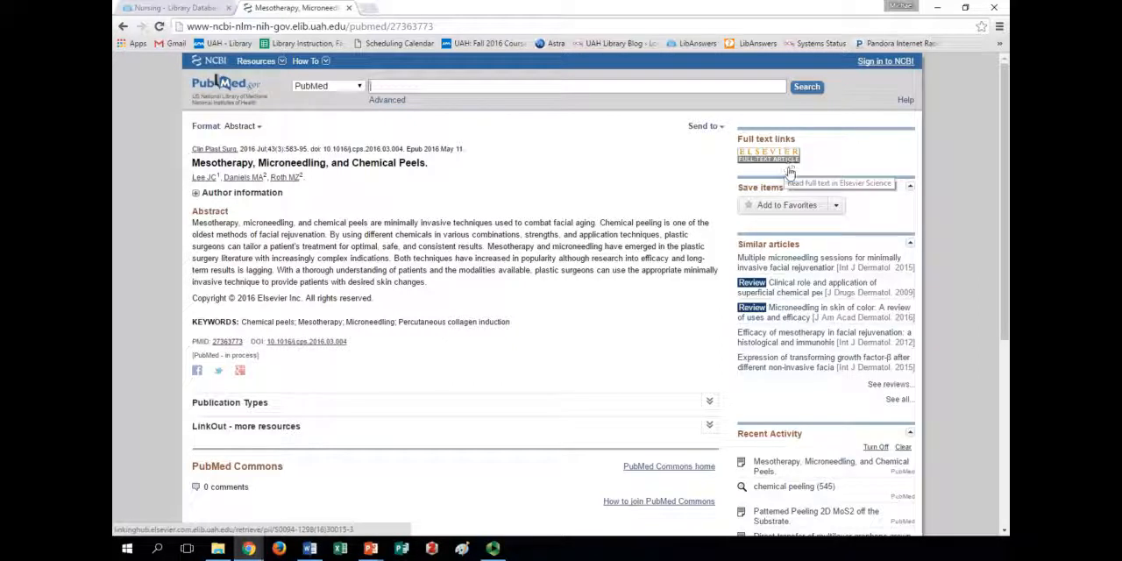
pyautogui.moveTo(840, 162)
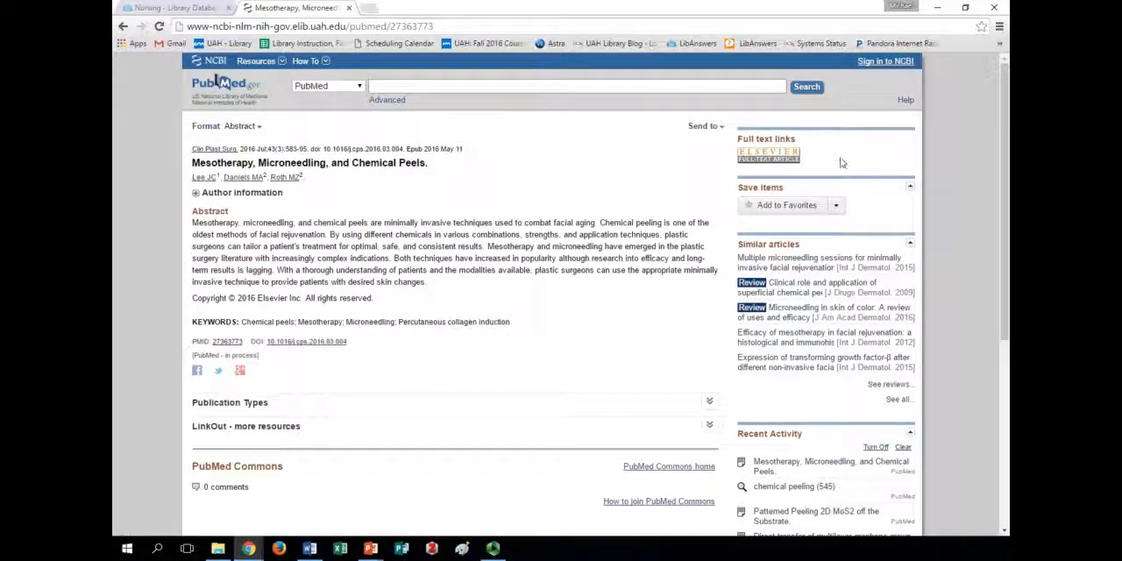
pyautogui.moveTo(846, 168)
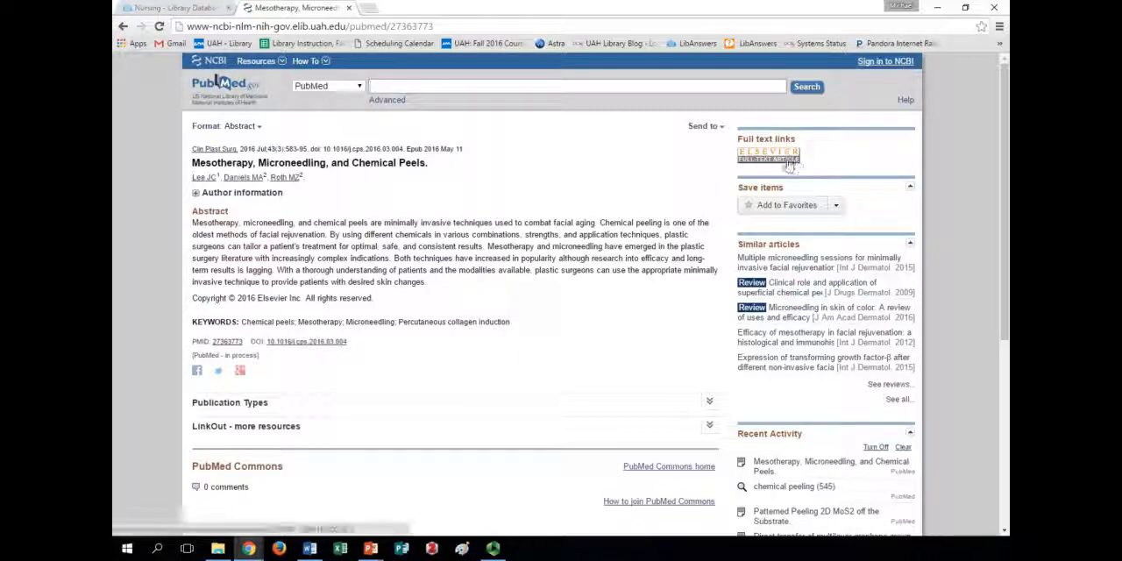
pyautogui.moveTo(769, 156)
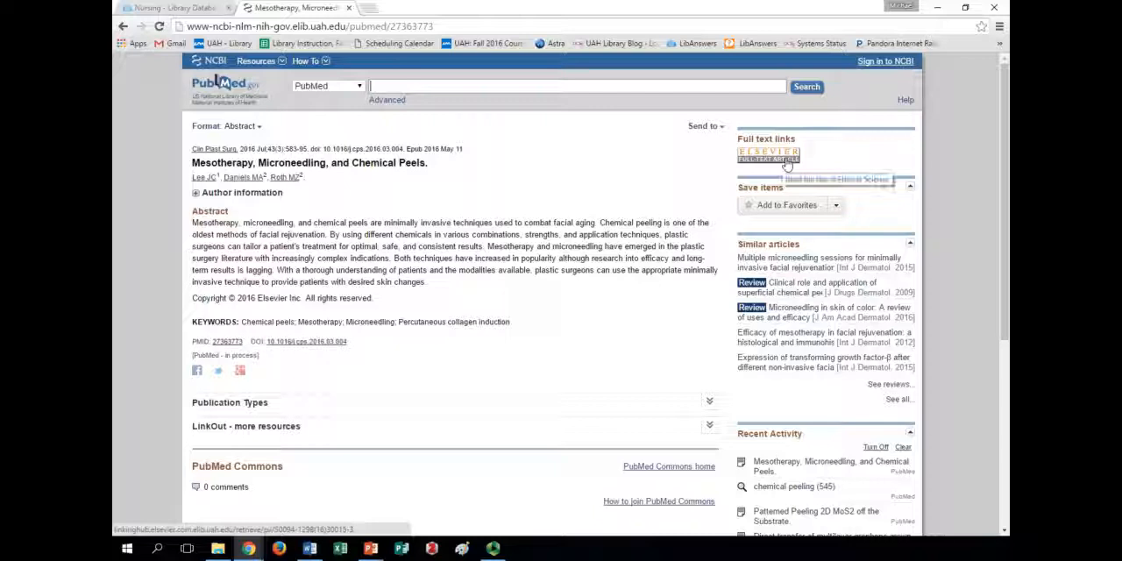
pyautogui.moveTo(769, 162)
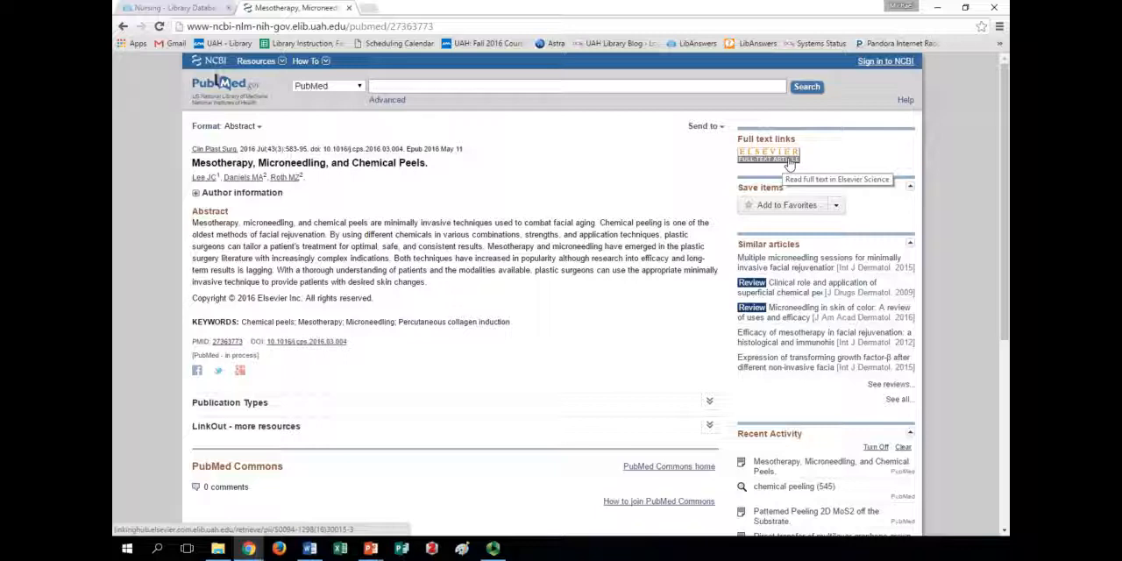
pyautogui.moveTo(697, 239)
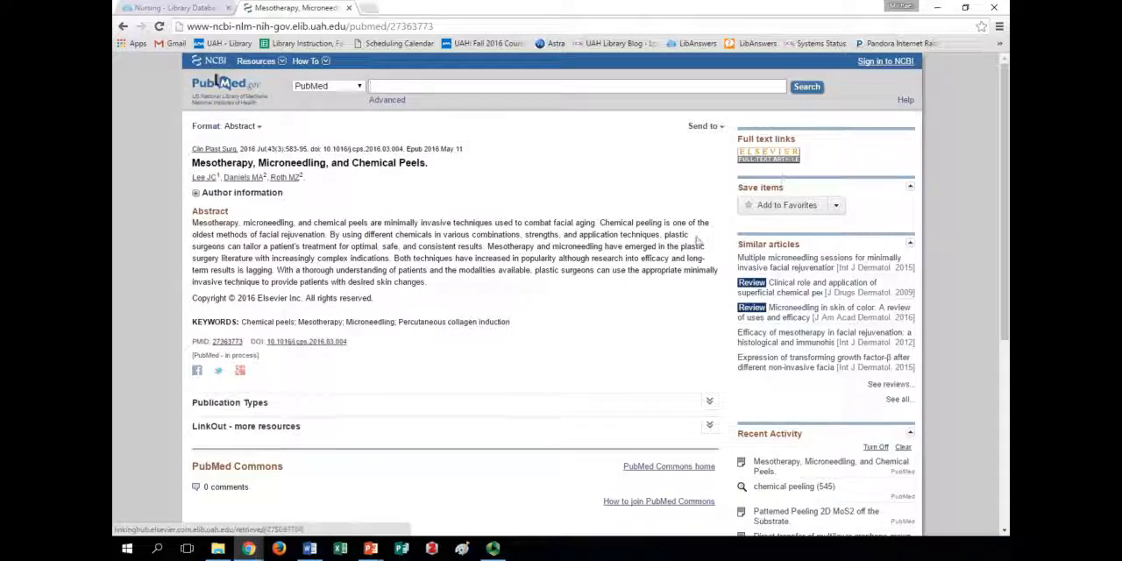
pyautogui.moveTo(587, 189)
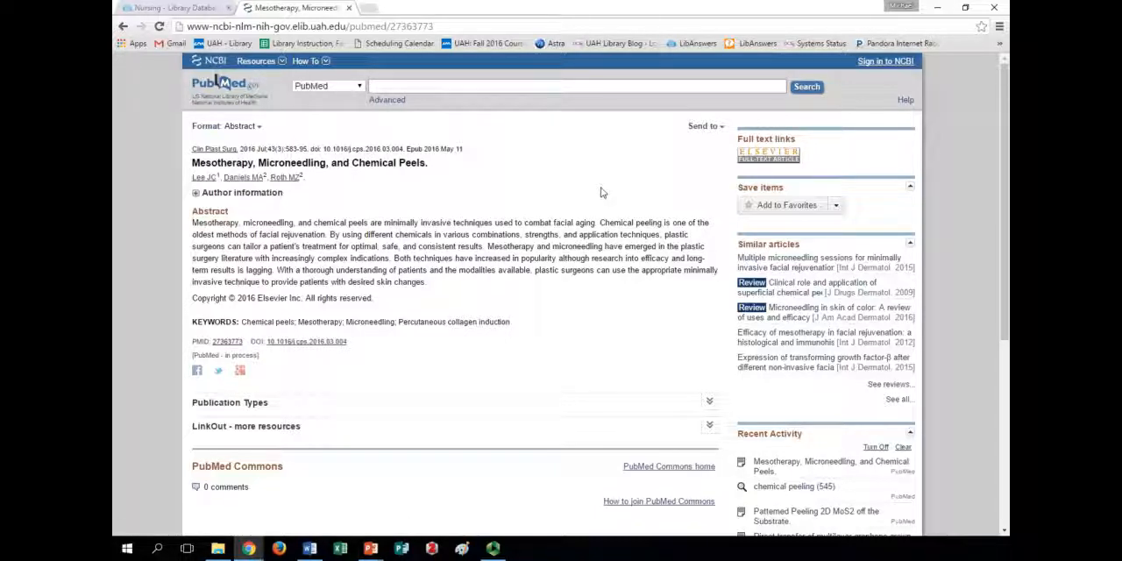
# Step: Go back to the results and open result 11, "Patterned Peeling 2D MoS2 off the Substrate"
pyautogui.click(792, 486)
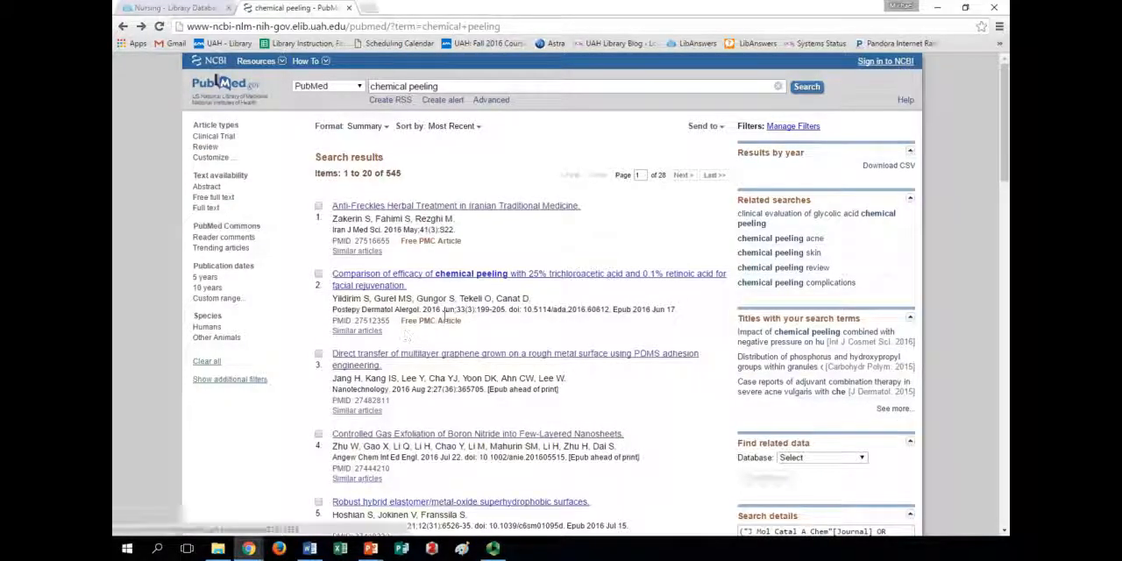
pyautogui.scroll(-3)
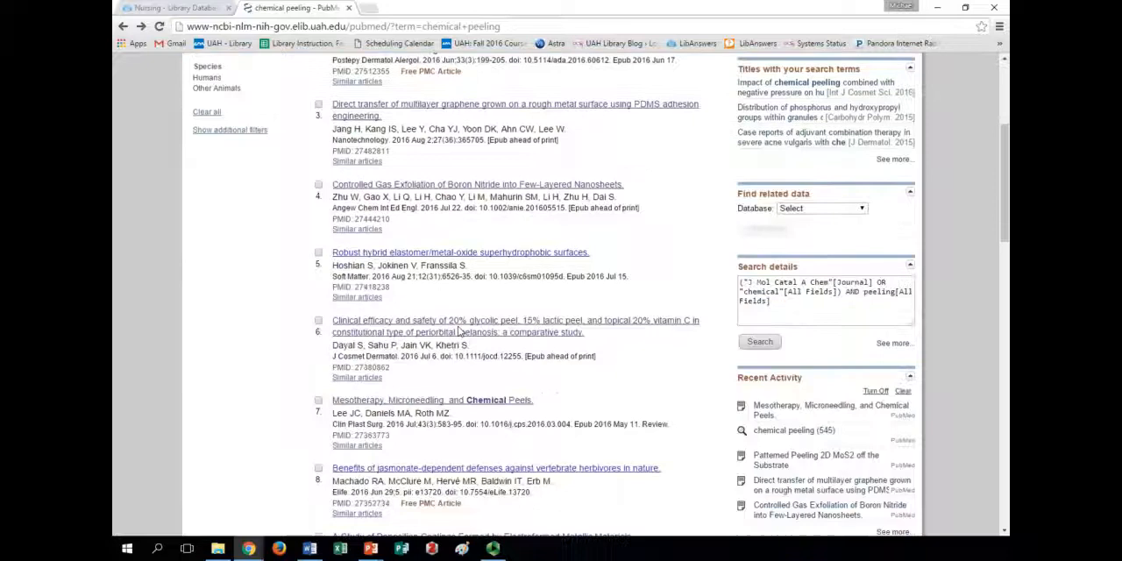
pyautogui.scroll(-3)
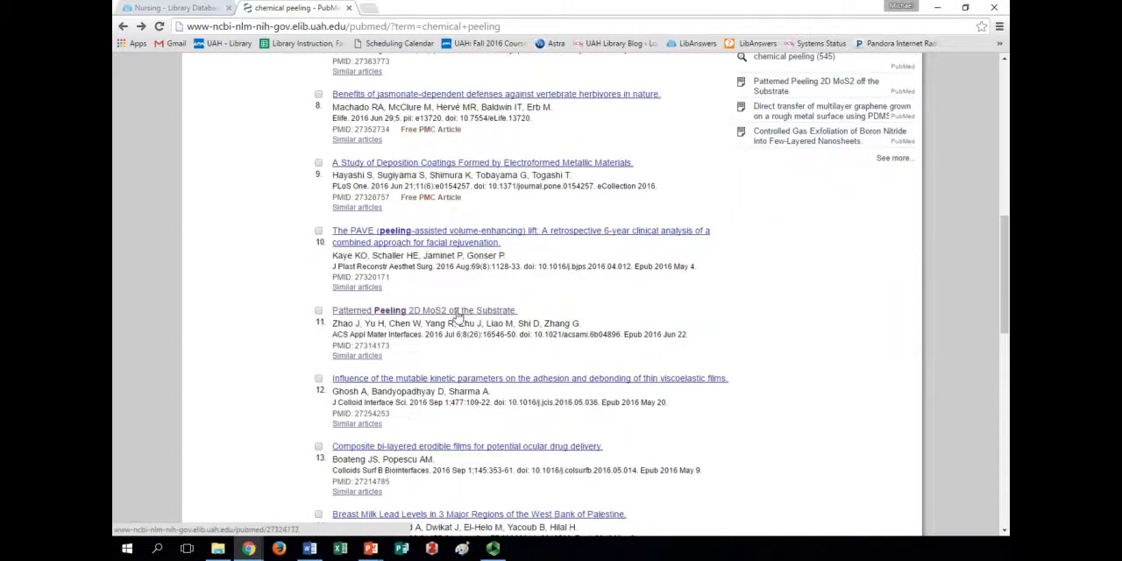
pyautogui.click(424, 311)
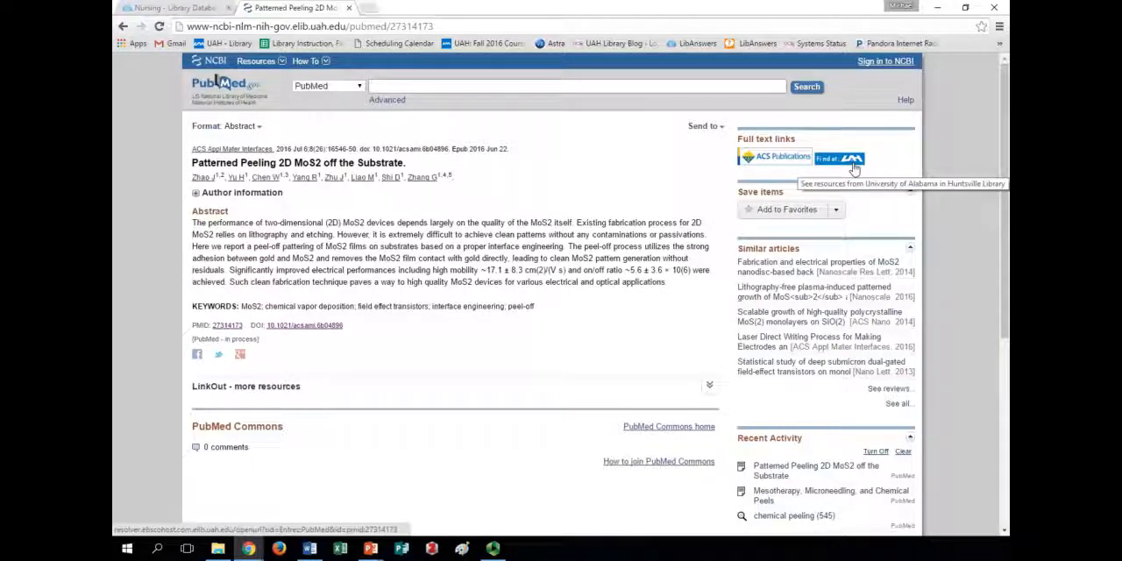
pyautogui.moveTo(713, 179)
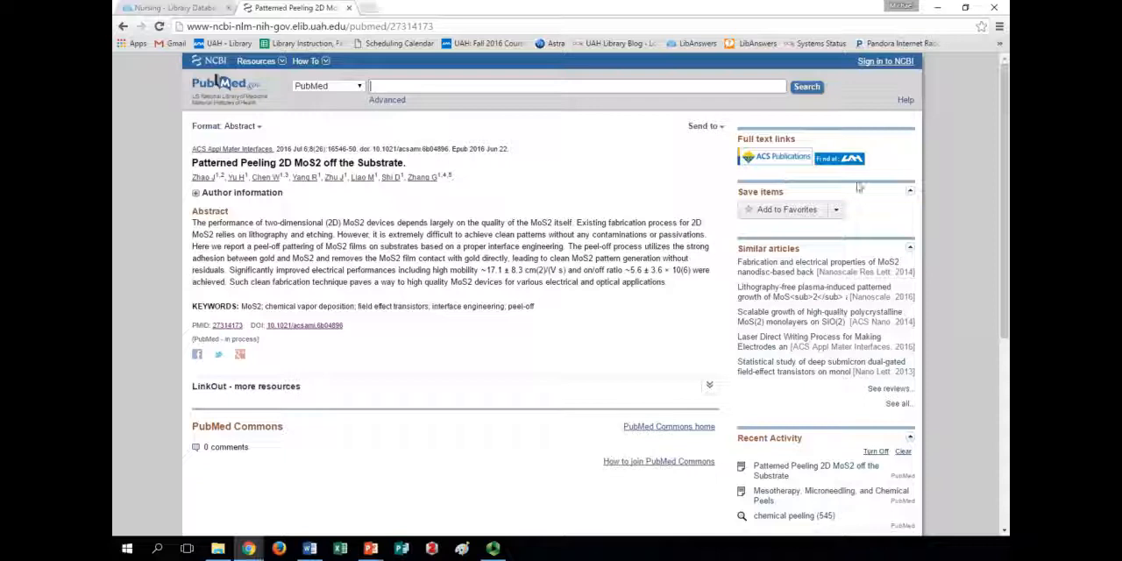
# Step: Follow Find at UAH to the ACS article page and scroll to its abstract
pyautogui.click(774, 156)
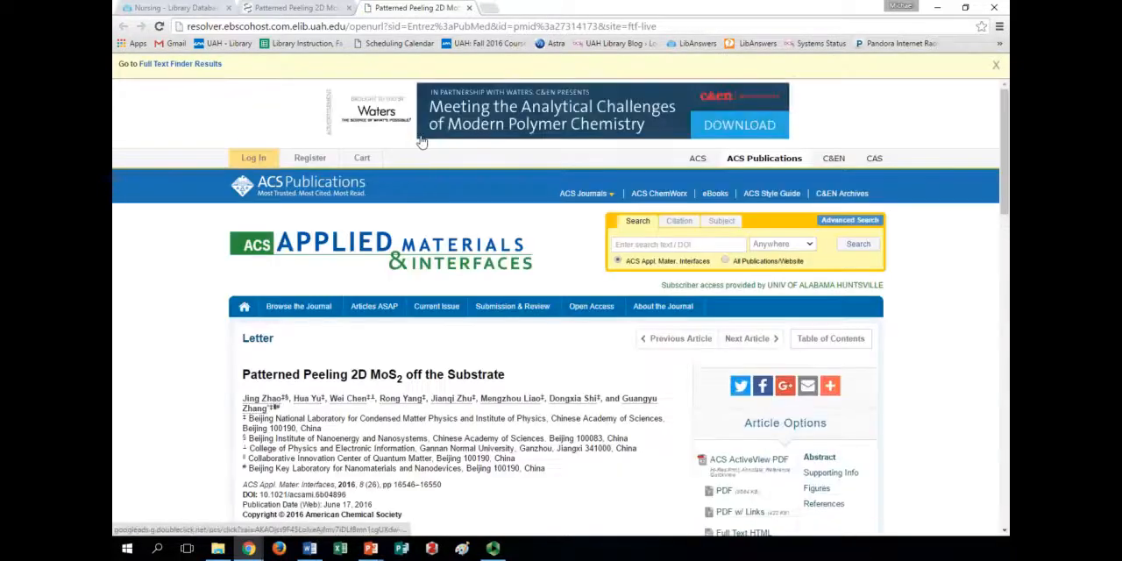
pyautogui.scroll(-3)
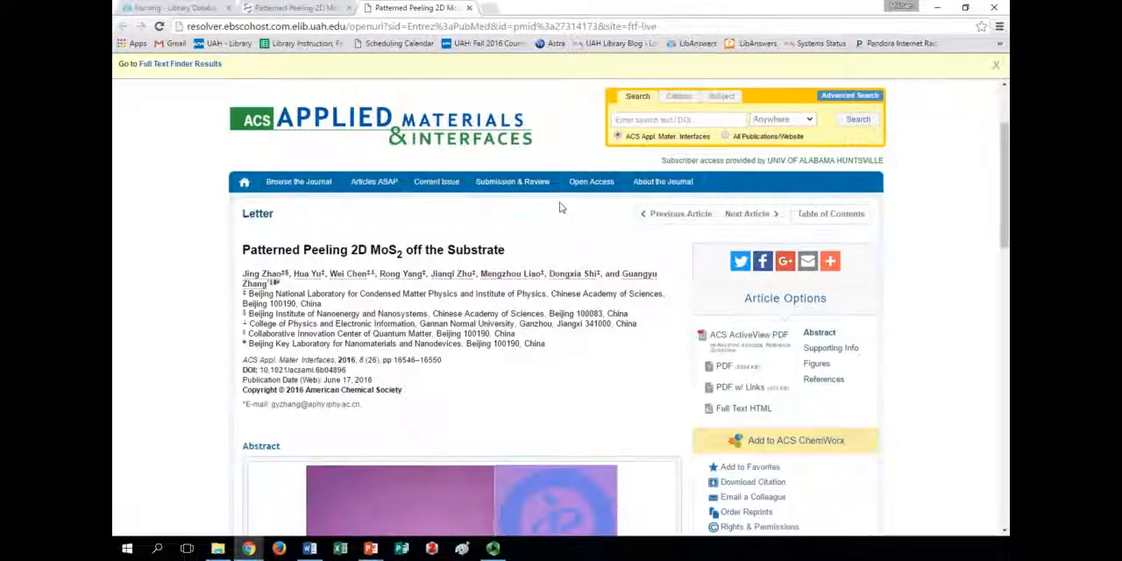
pyautogui.scroll(-3)
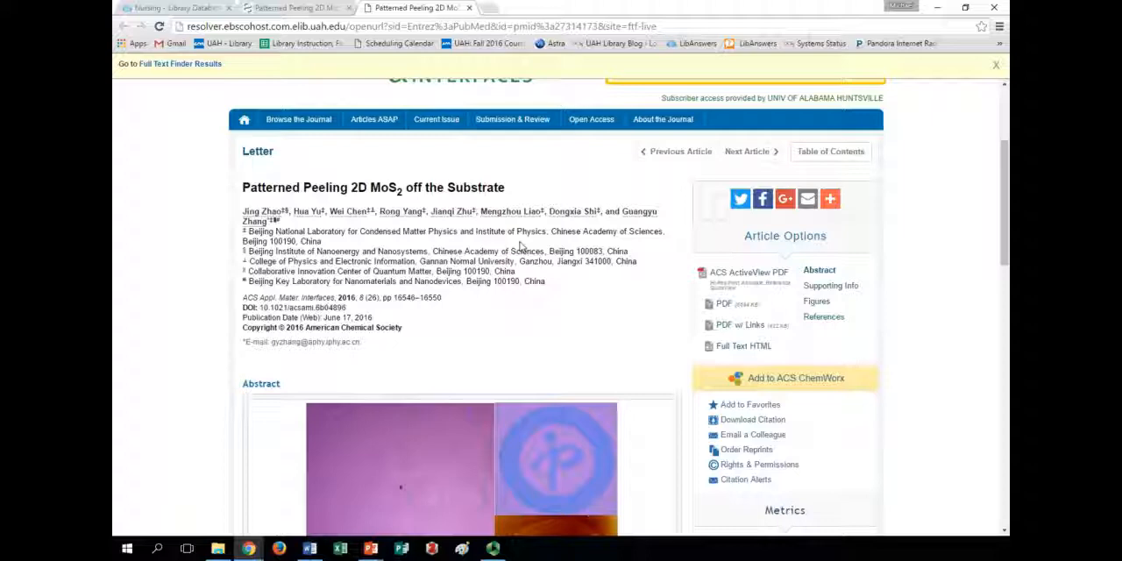
pyautogui.scroll(-3)
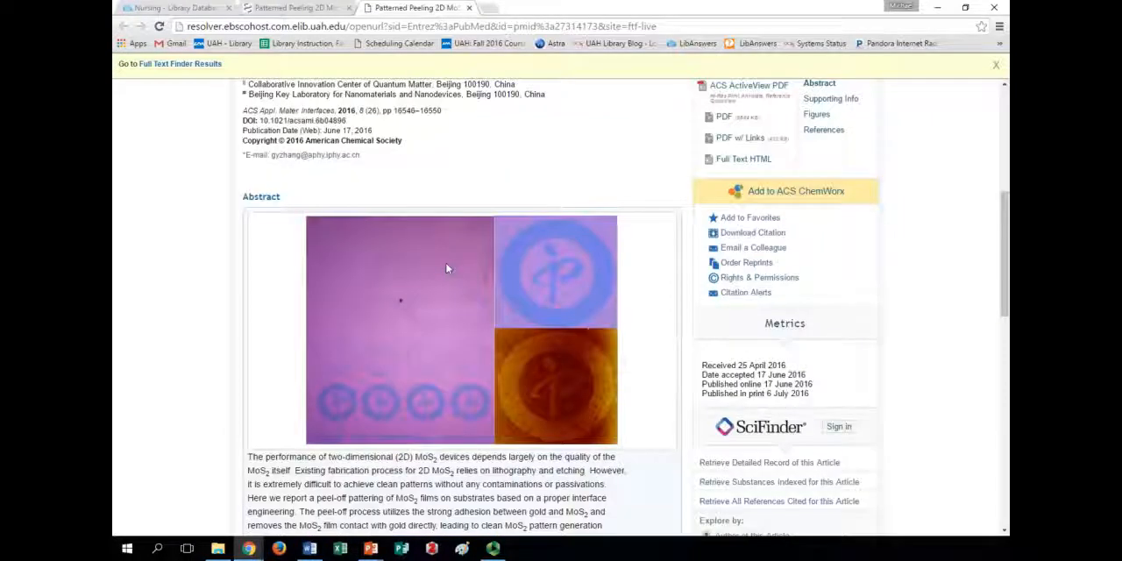
pyautogui.scroll(-3)
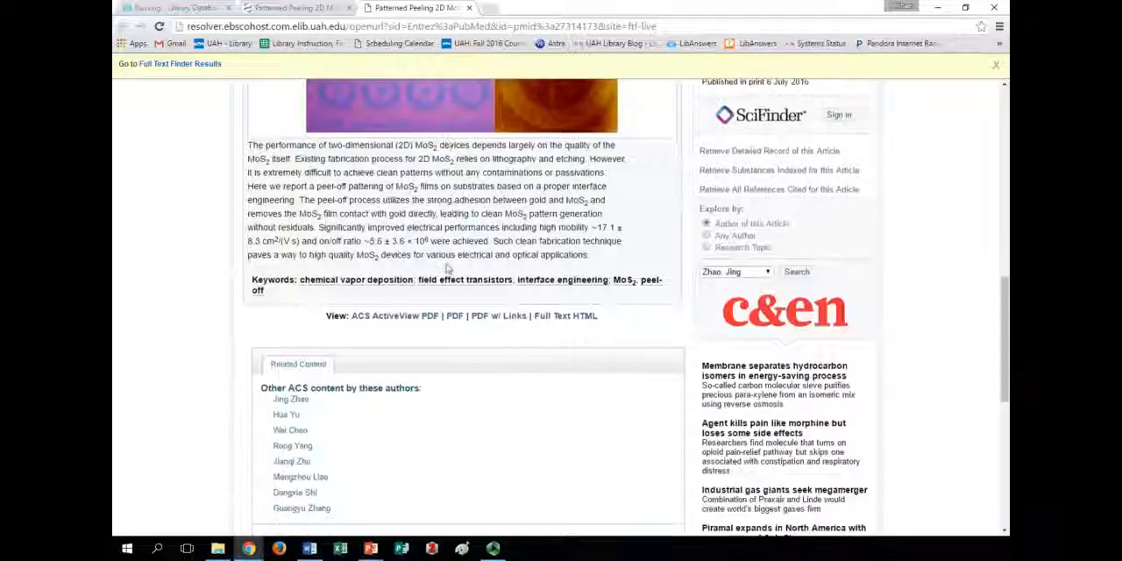
pyautogui.scroll(3)
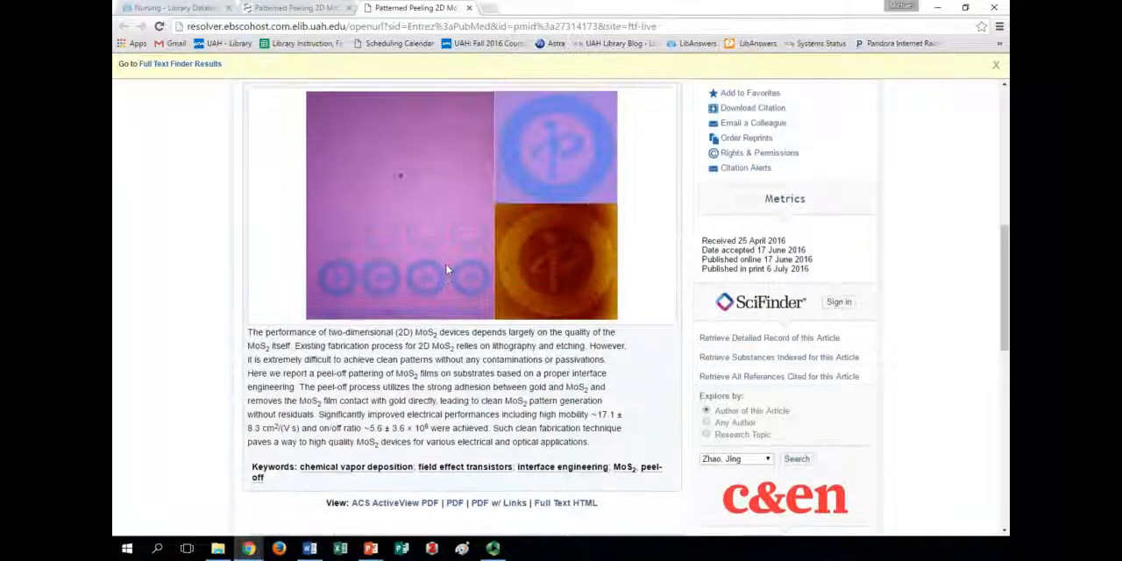